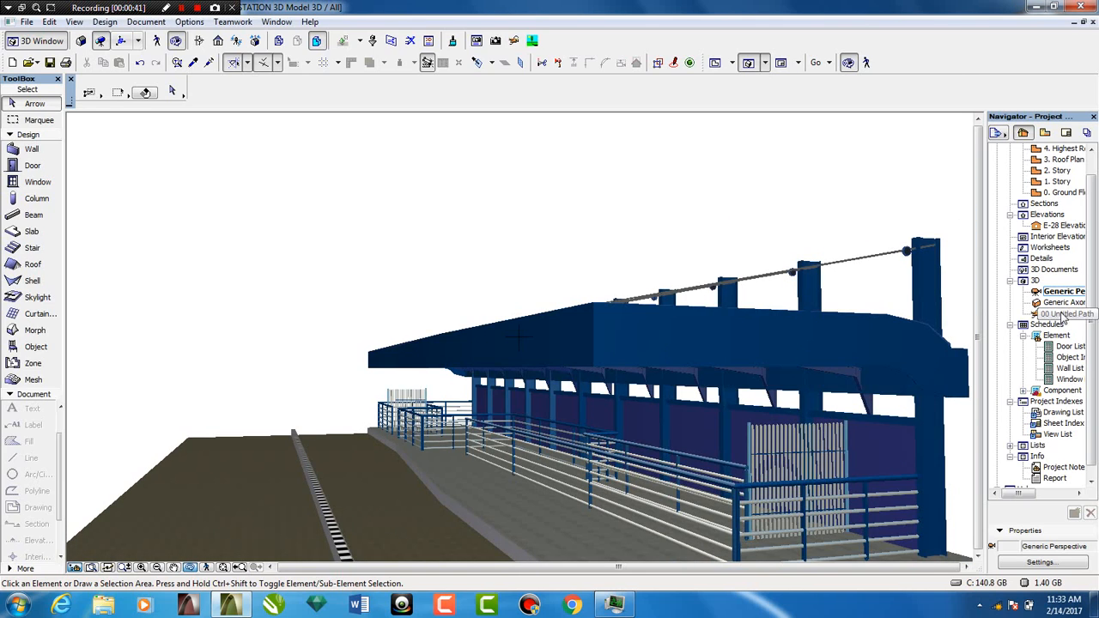
Open E-28 Elevation from the Navigator to show the canopy roof's side profile
left_click(1056, 225)
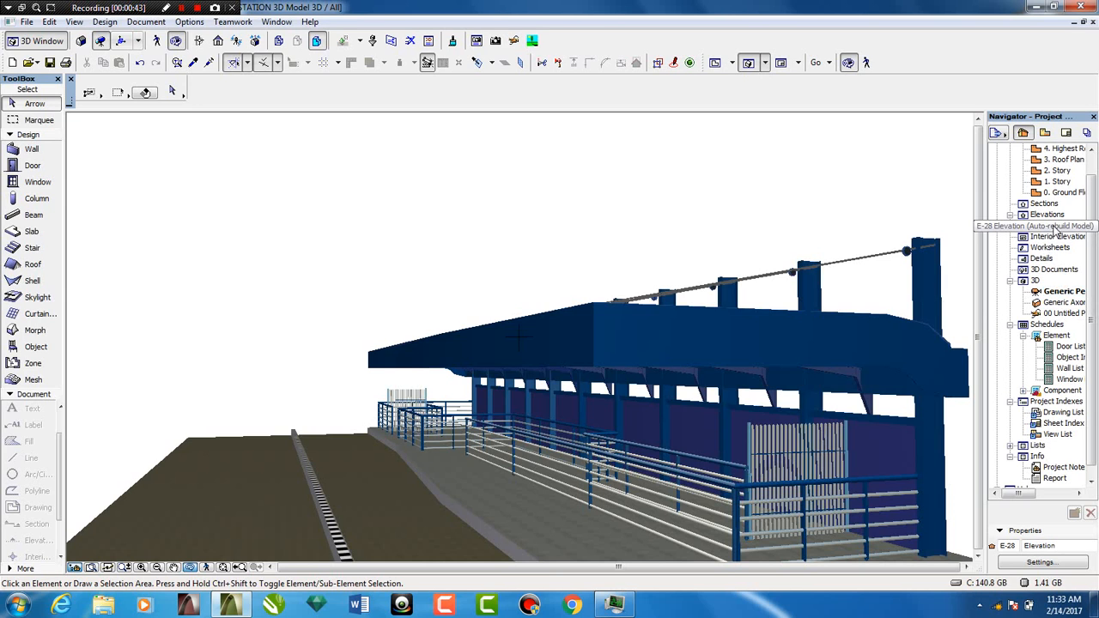
double_click(1039, 225)
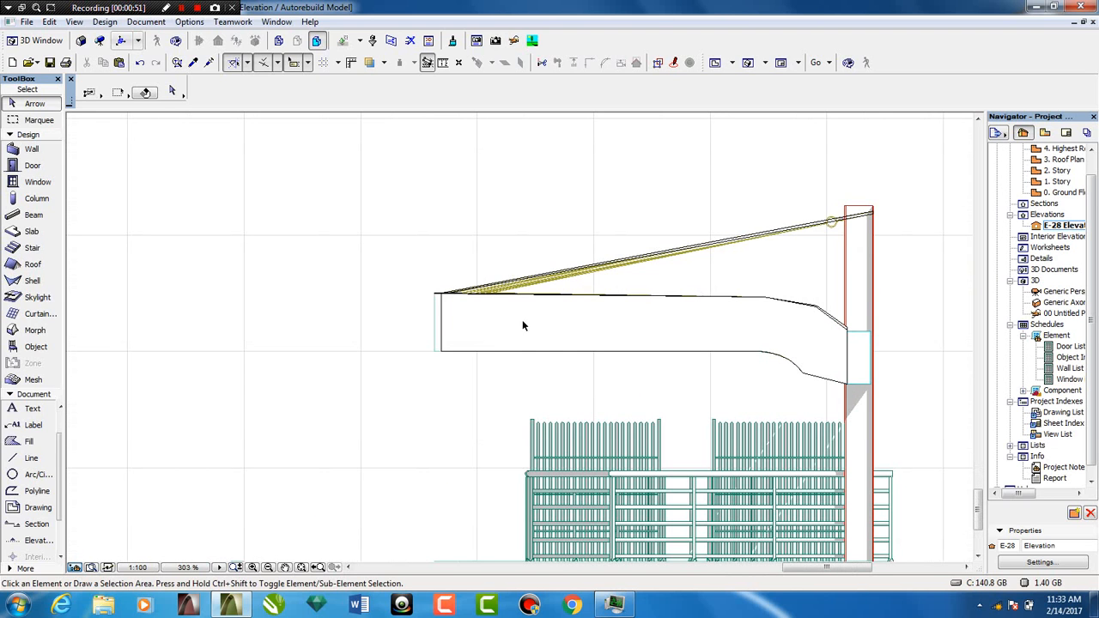
mouse_move(560, 329)
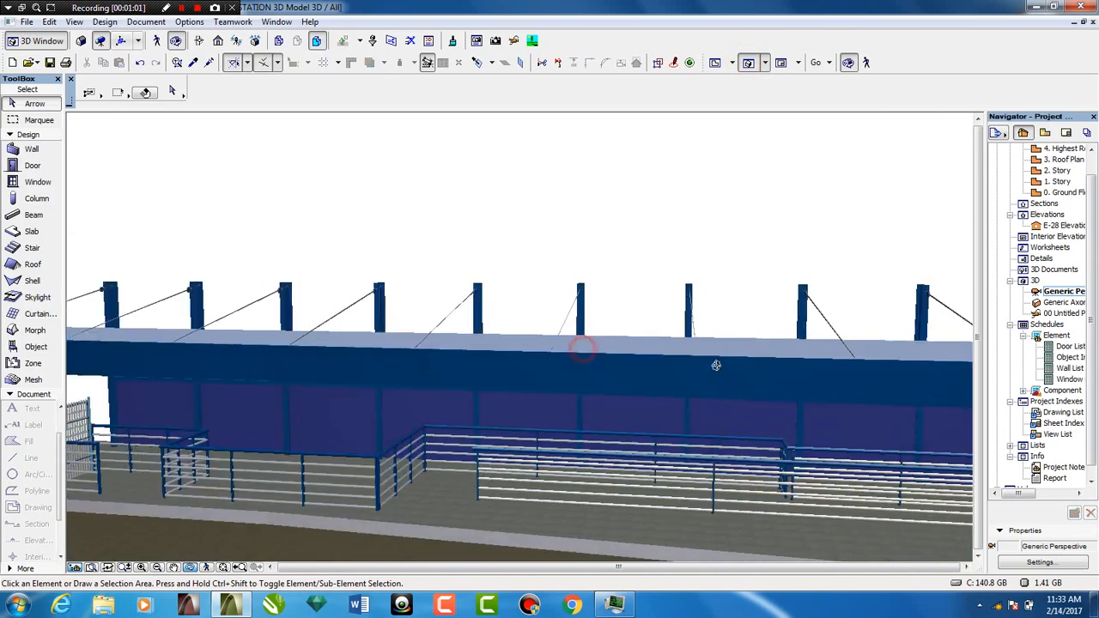
Orbit the 3D model to inspect the canopy underside, trusses and railings
left_click_drag(583, 352, 777, 295)
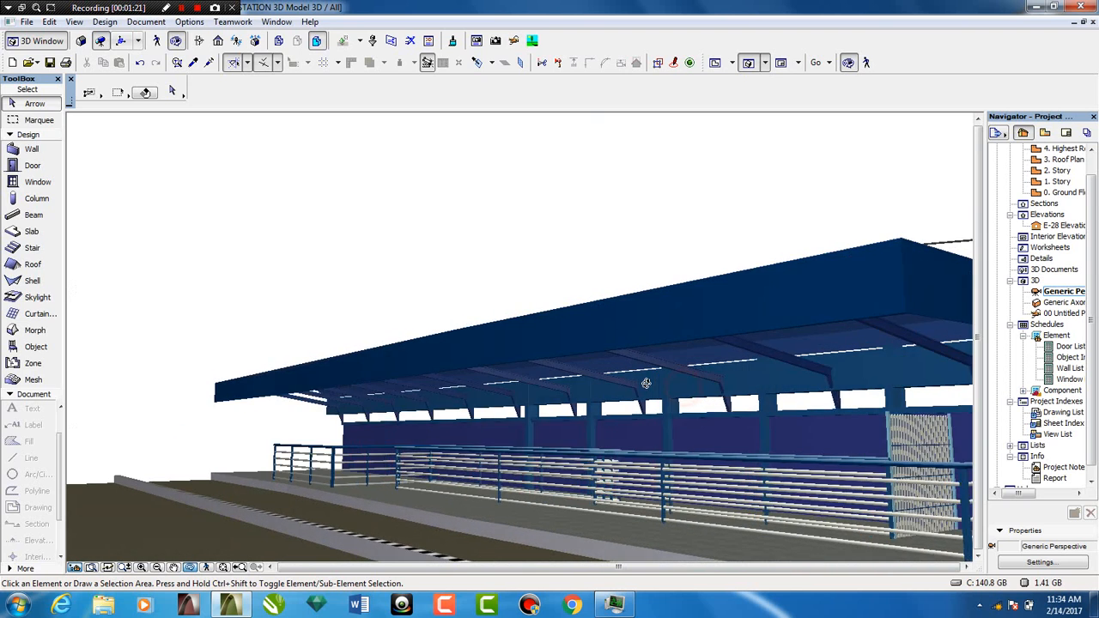
left_click_drag(645, 381, 718, 335)
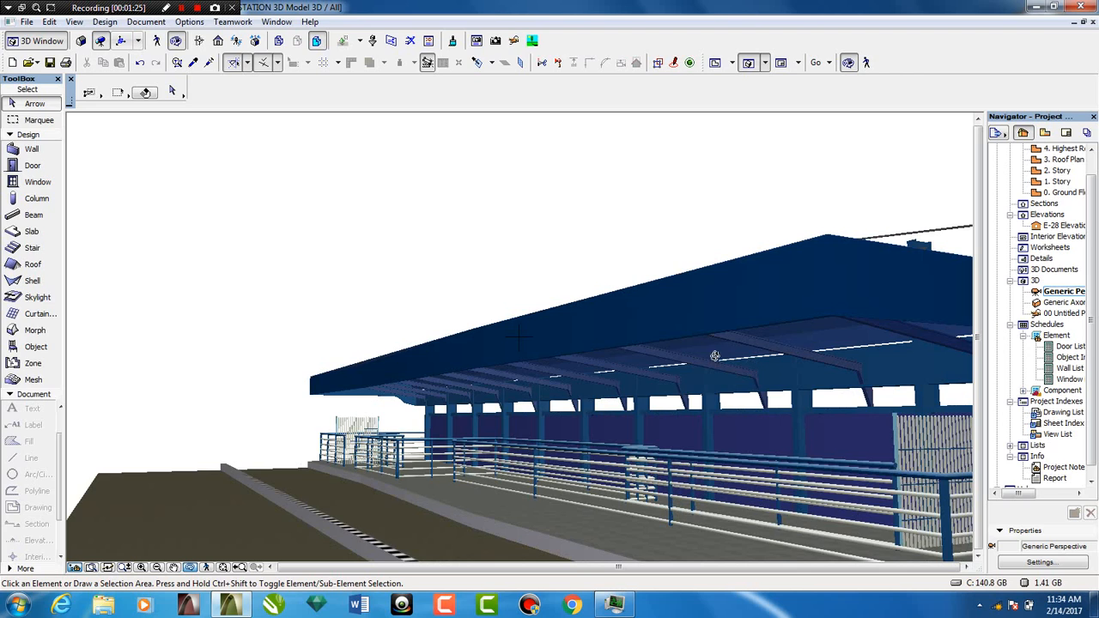
mouse_move(680, 389)
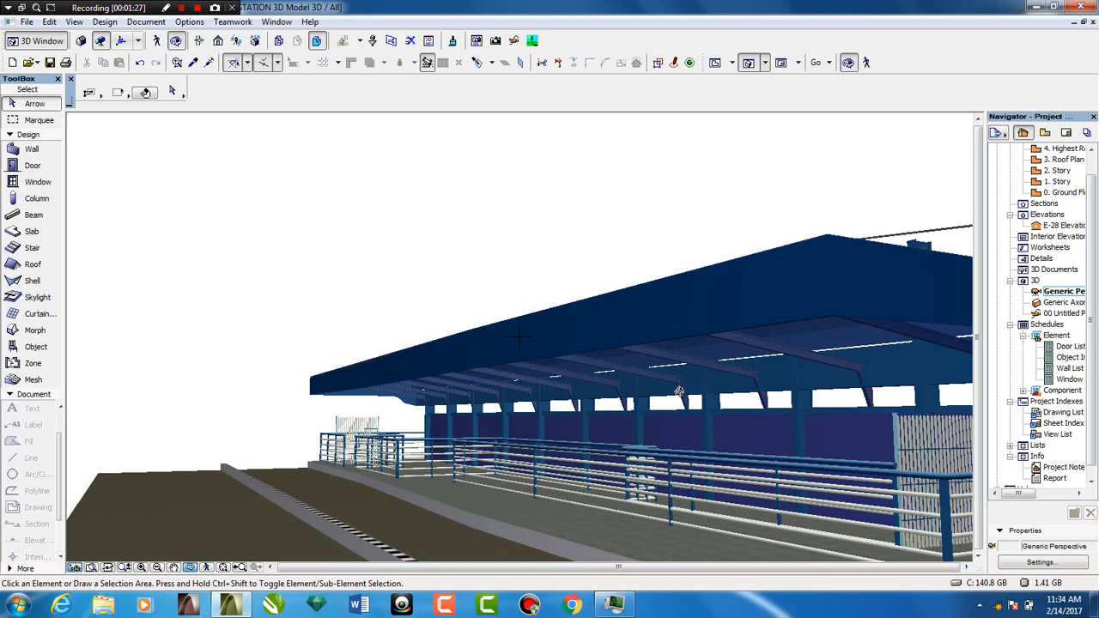